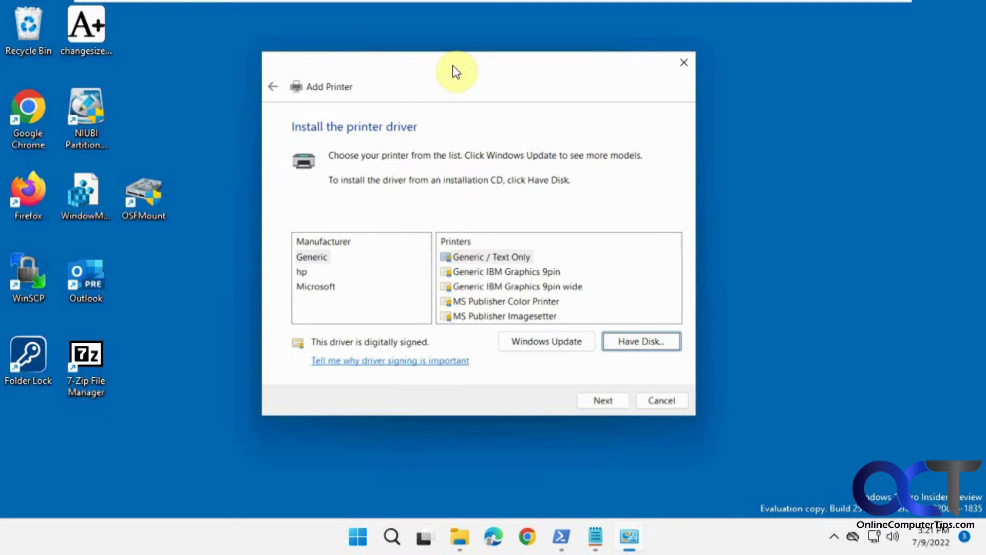
pyautogui.moveTo(428, 74)
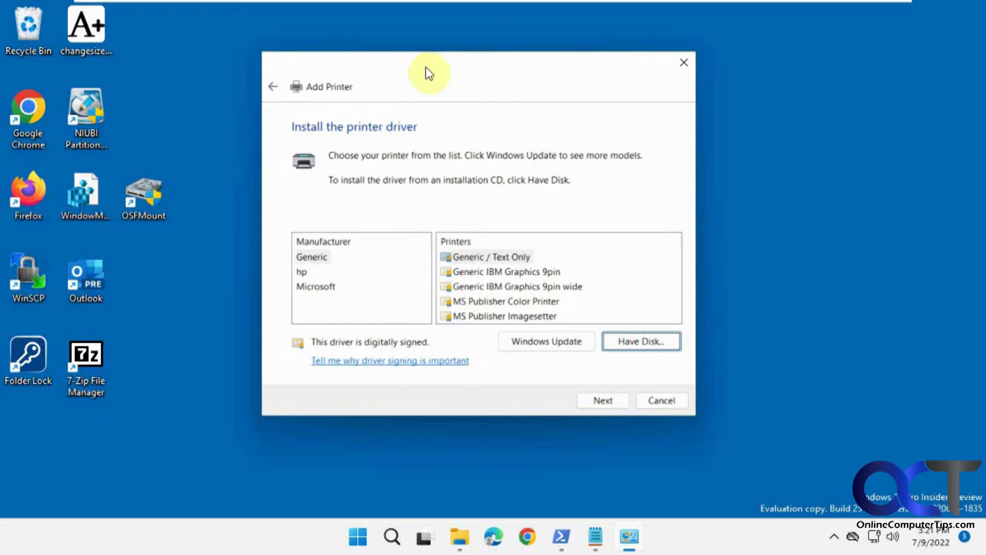
pyautogui.moveTo(472, 78)
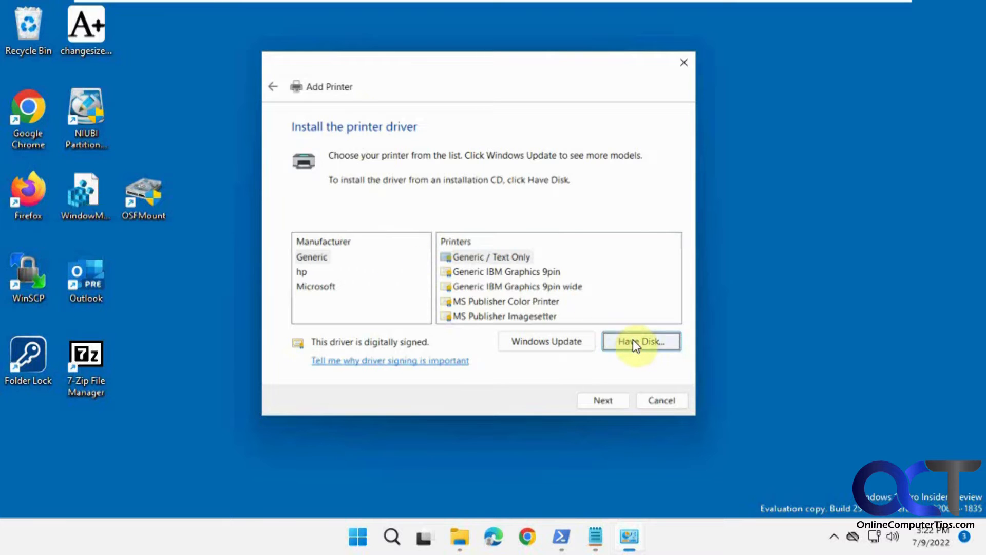
# Launch the HP Basic_Webpack installer HP-DQEX5.exe from the Downloads folder.
pyautogui.click(640, 341)
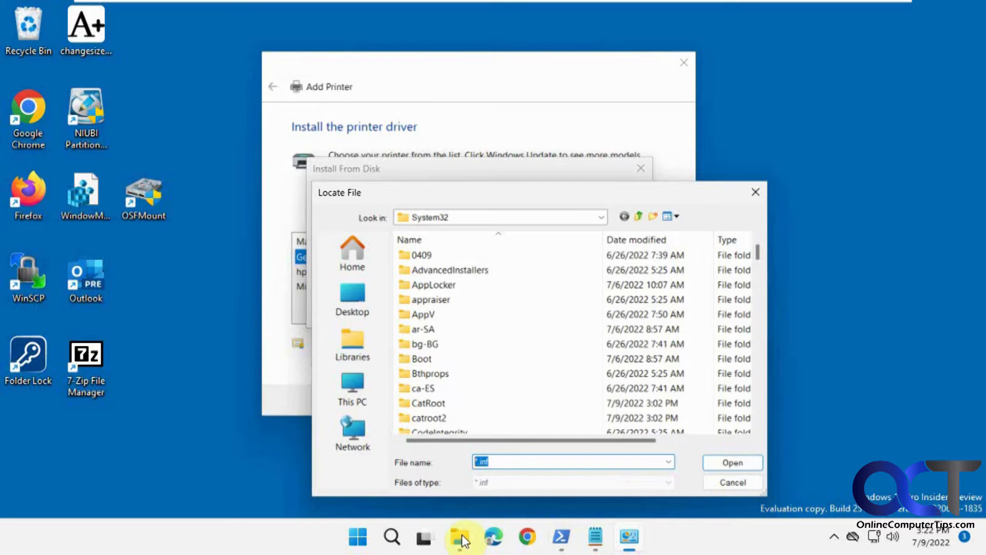
pyautogui.click(460, 538)
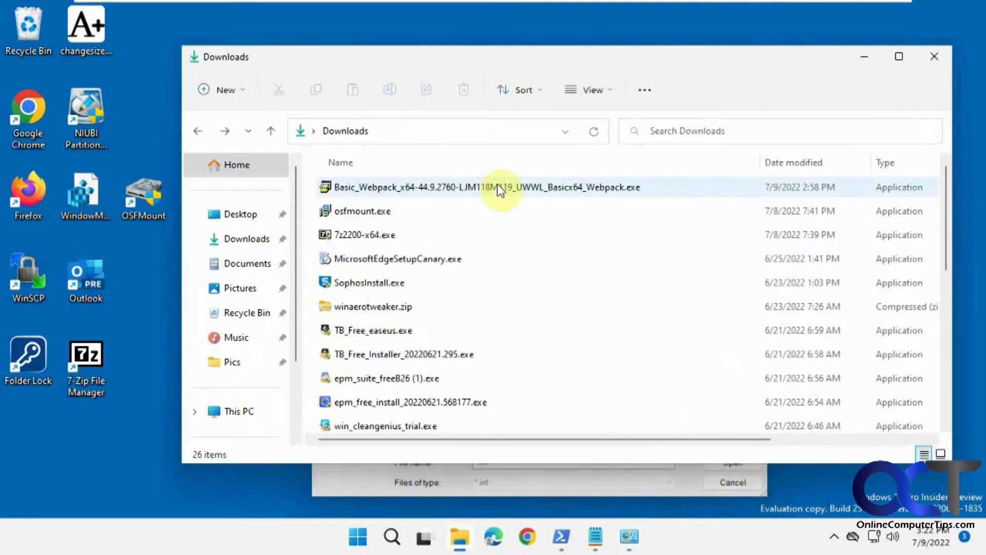
pyautogui.doubleClick(478, 186)
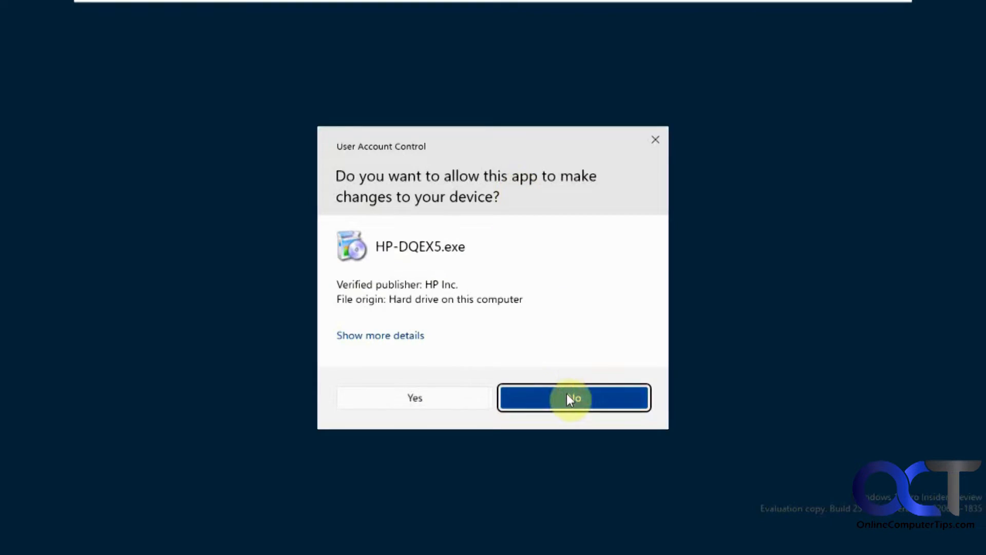
# Decline the HP installer's permission prompt and cancel the Locate File dialog.
pyautogui.click(573, 397)
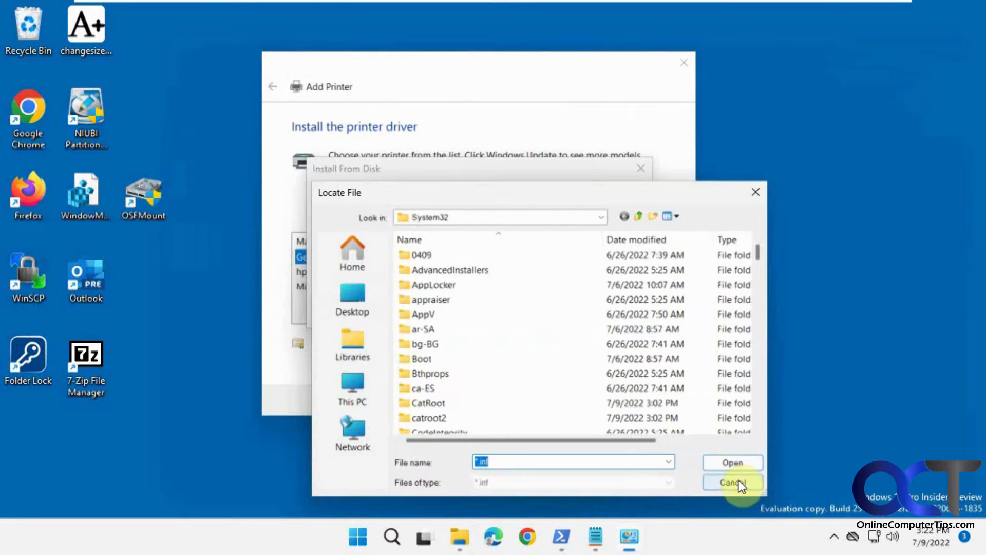
pyautogui.click(731, 481)
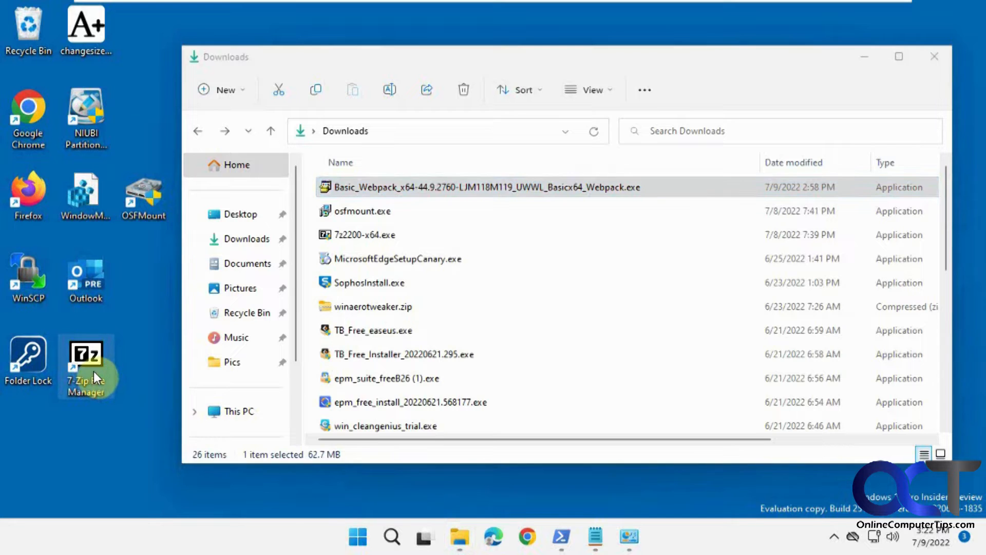
# Start 7-Zip and browse through the user profile into Downloads.
pyautogui.doubleClick(85, 352)
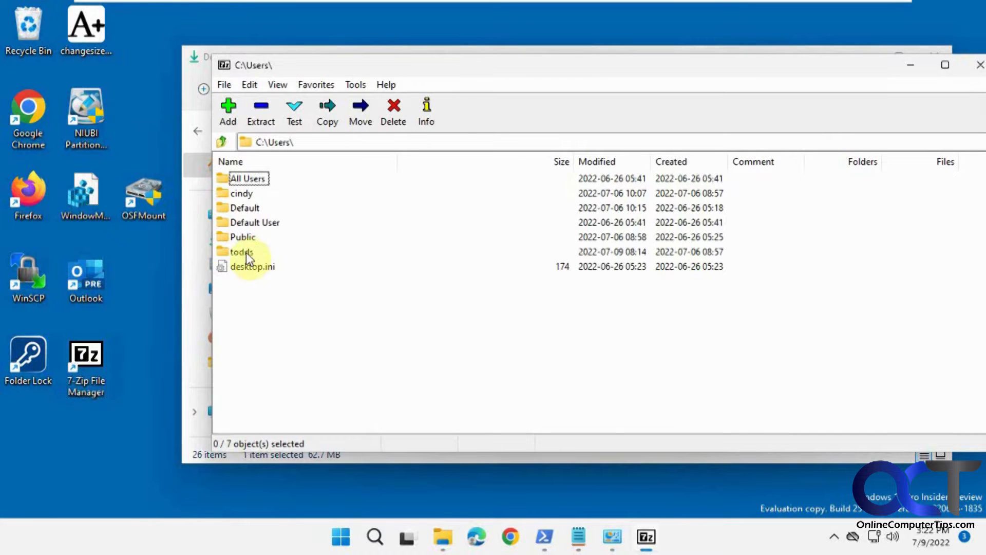
pyautogui.doubleClick(241, 252)
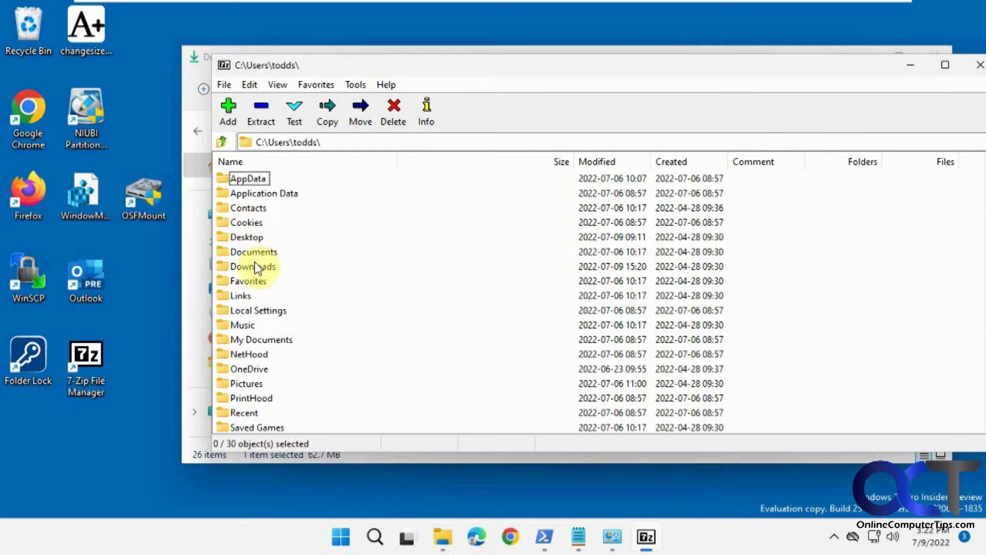
pyautogui.doubleClick(250, 266)
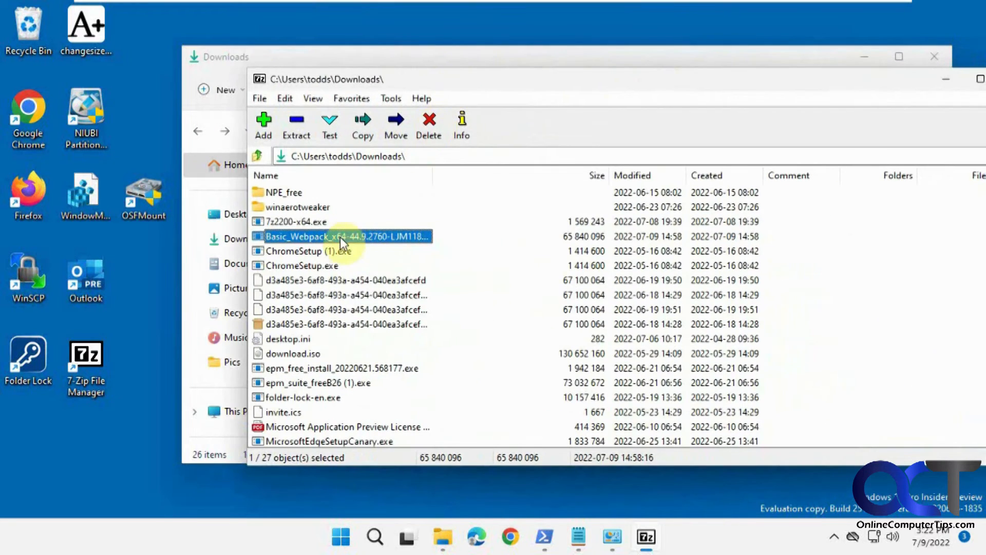
# Cancel the accidental HP webpack extraction and confirm with Yes.
pyautogui.click(295, 123)
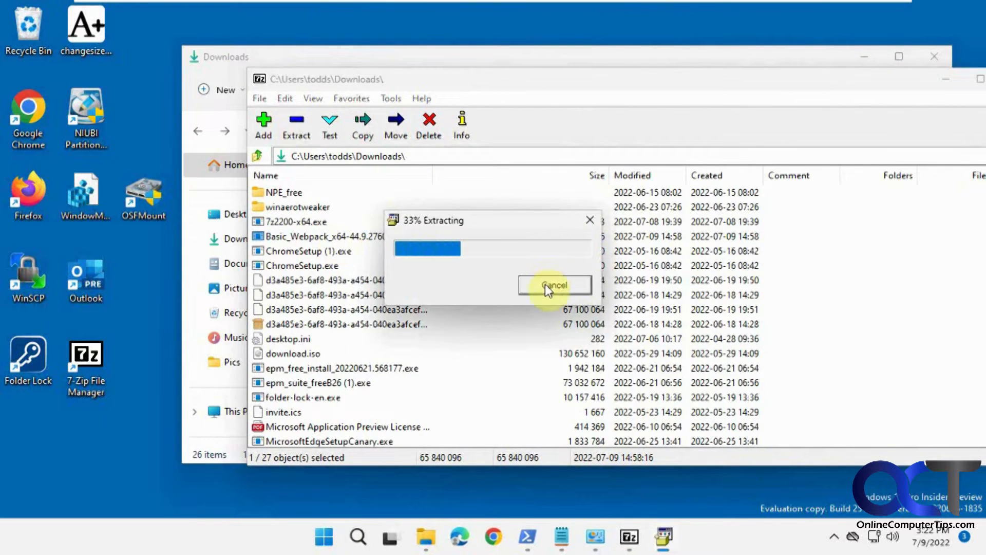
pyautogui.click(554, 285)
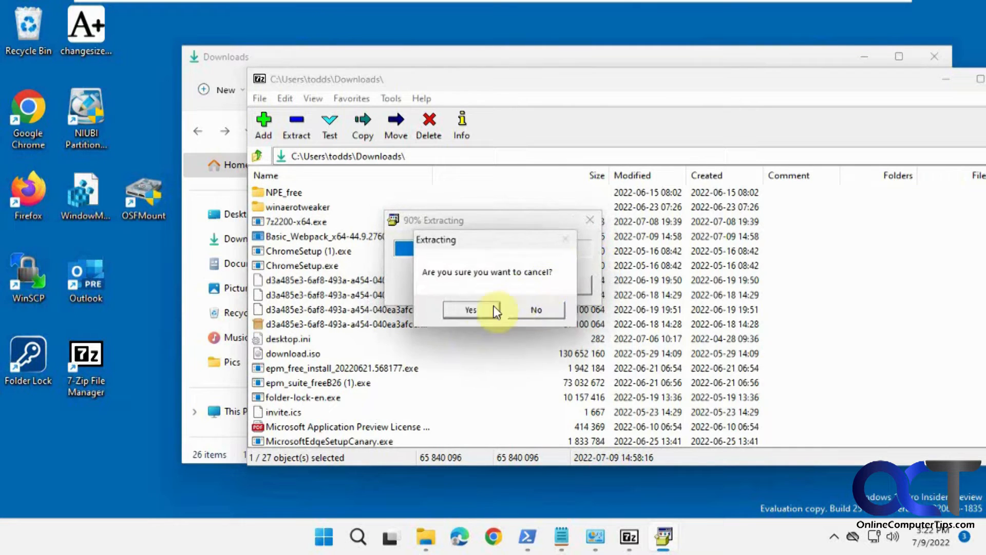
pyautogui.click(468, 309)
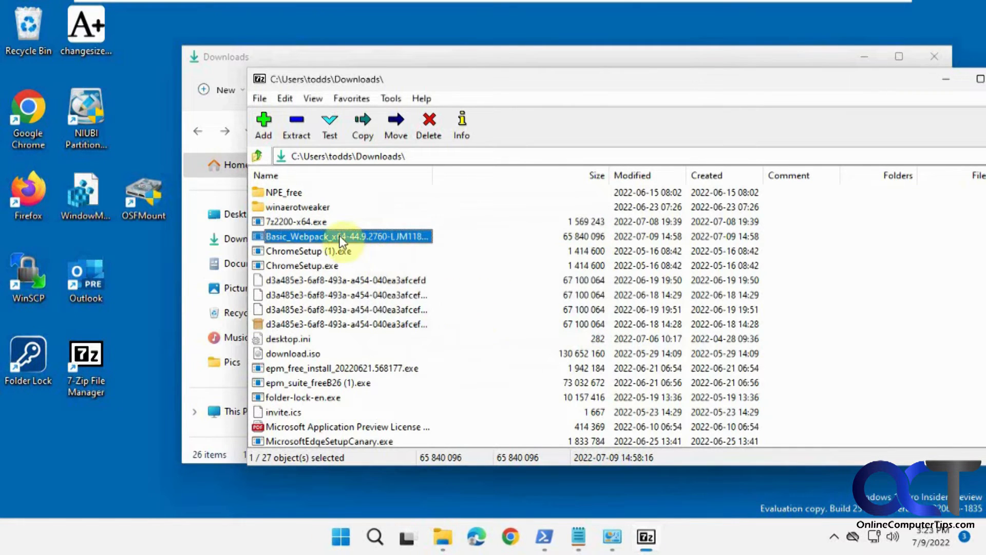
# Open the HP webpack .exe inside 7-Zip to view its driver folders and DLLs.
pyautogui.rightClick(340, 235)
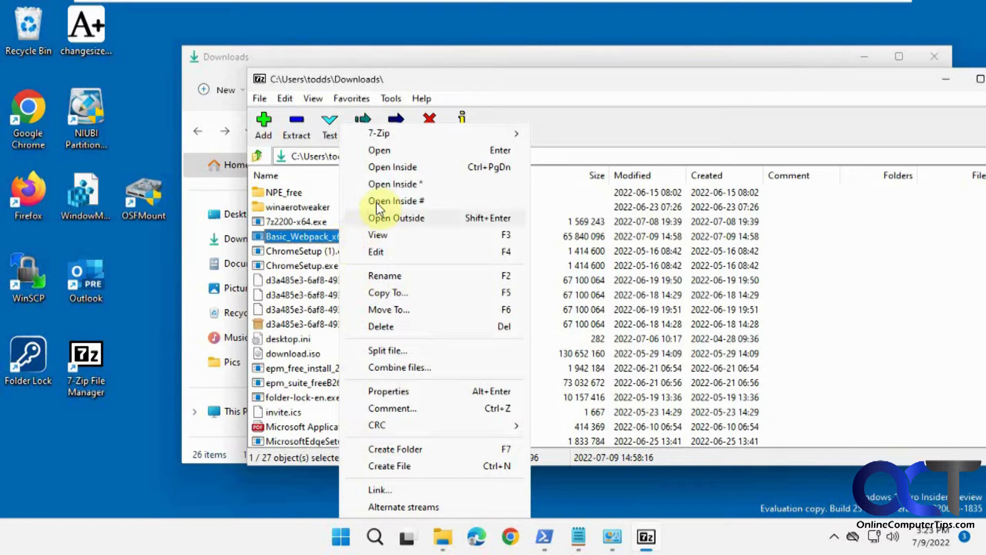
pyautogui.moveTo(392, 166)
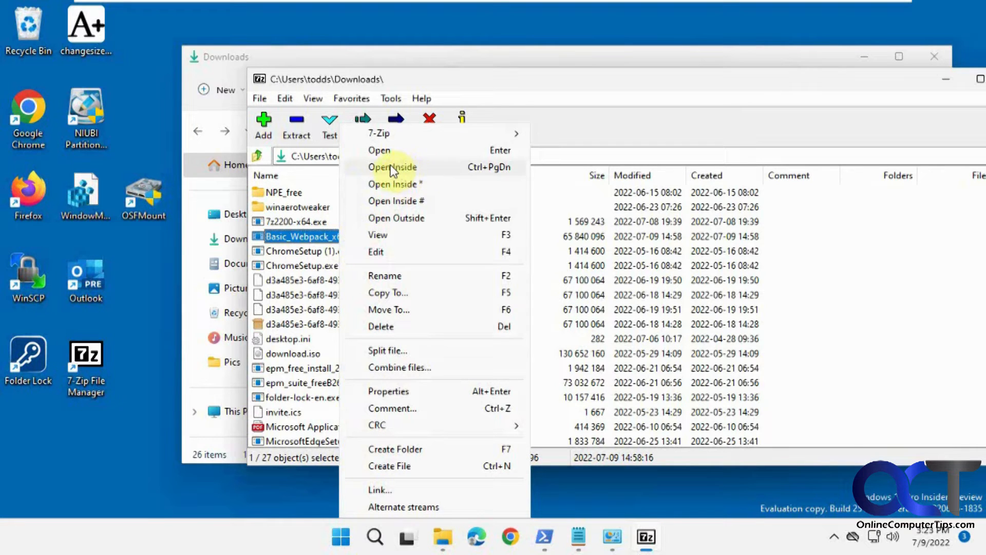
pyautogui.click(392, 166)
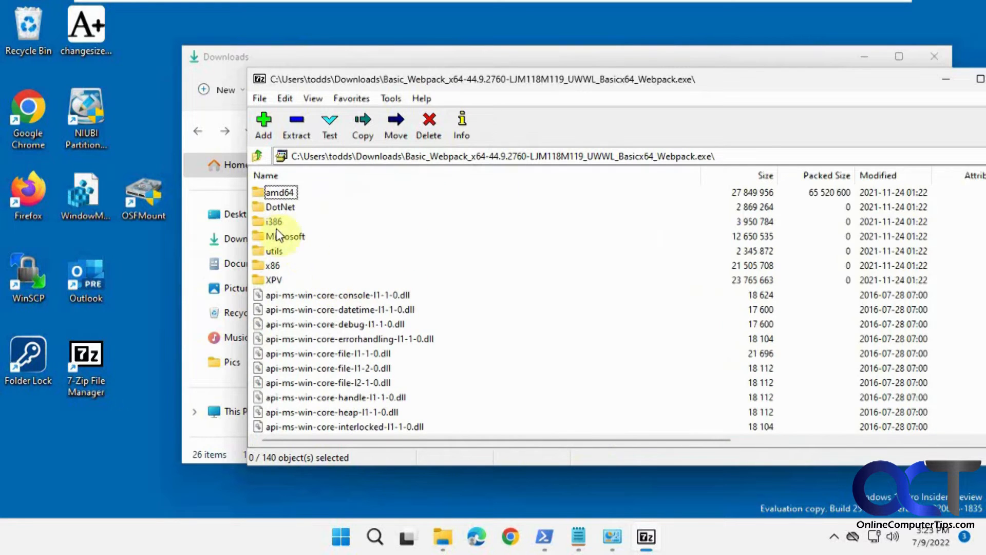
pyautogui.moveTo(335, 246)
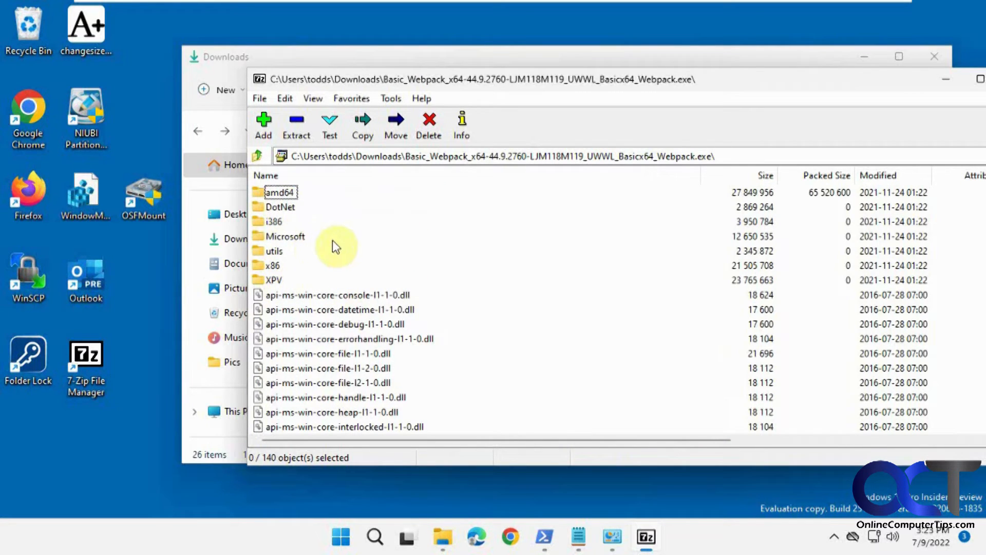
pyautogui.moveTo(911, 81)
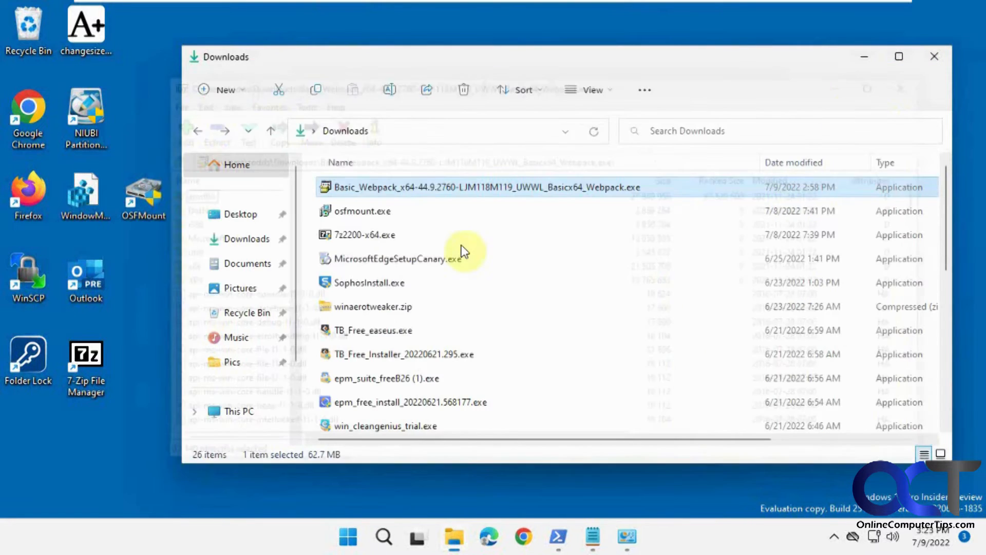
# Extract the HP Basic Webpack .exe to Downloads\HP Drivers.
pyautogui.click(646, 538)
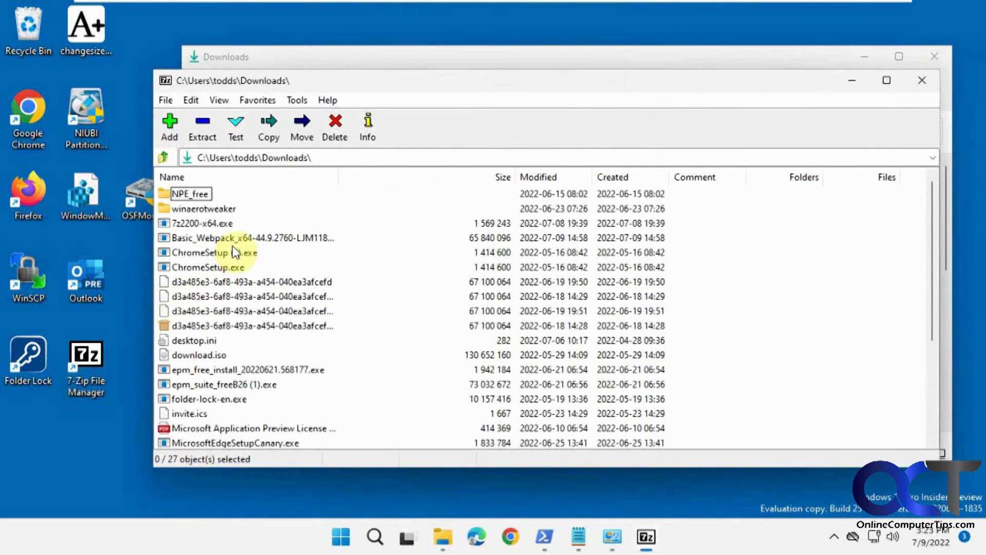
pyautogui.click(252, 237)
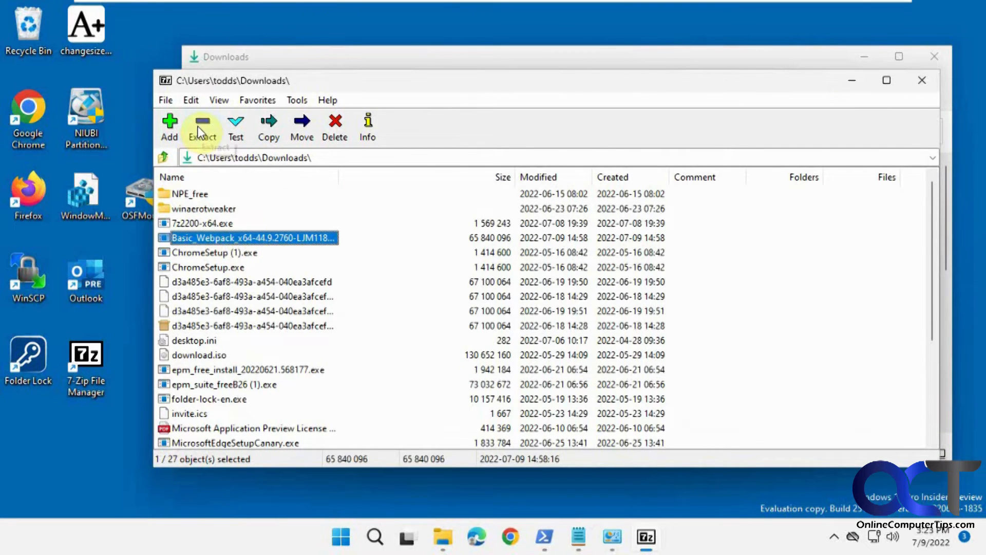
pyautogui.click(201, 126)
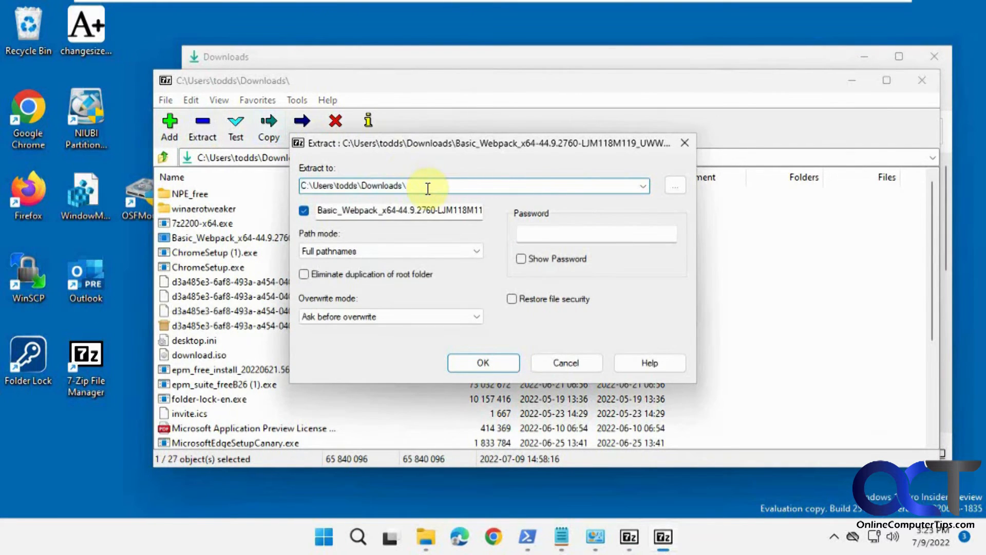
pyautogui.write('HP Drivers')
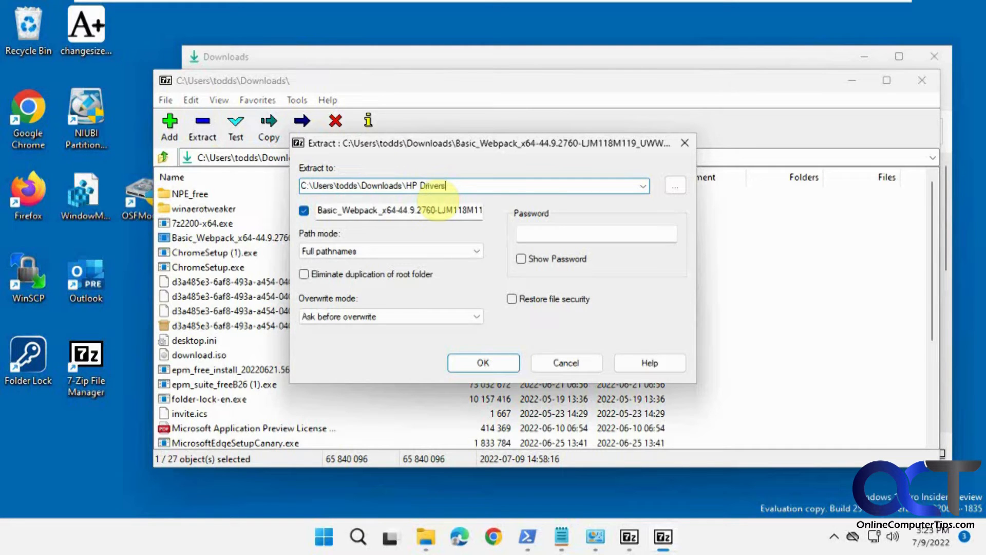
pyautogui.click(482, 362)
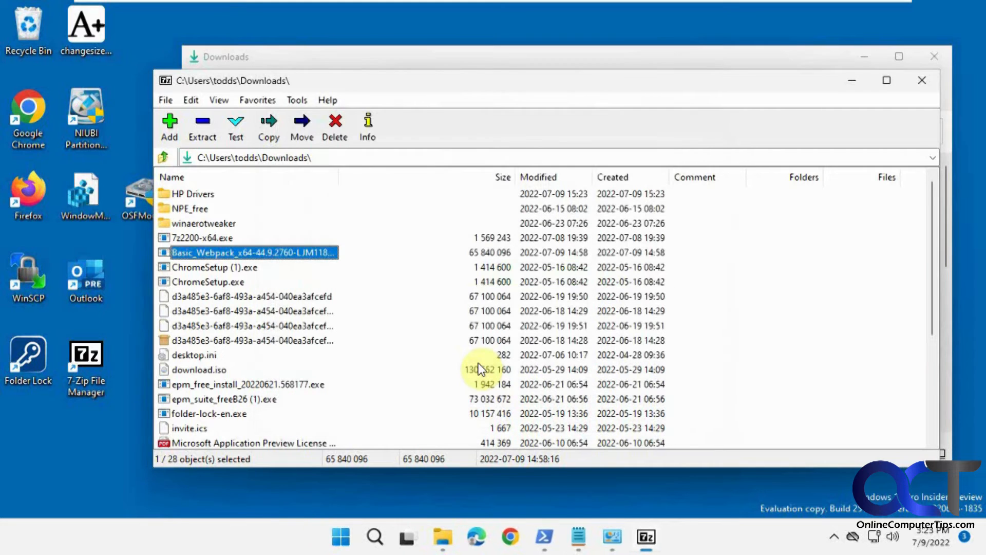
# Sort Downloads by date, open HP Drivers > Basic_Webpack, and scroll its 140 files.
pyautogui.click(443, 538)
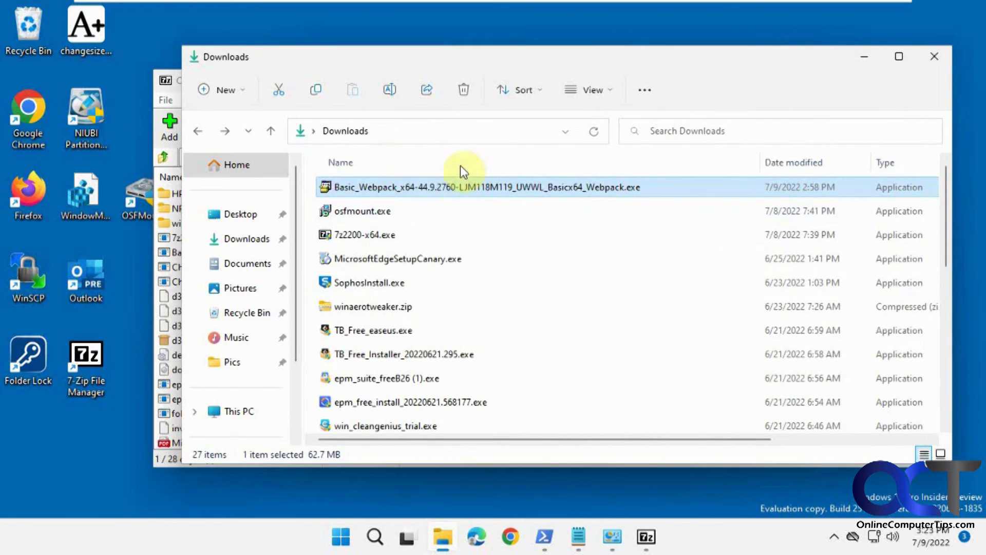
pyautogui.click(794, 162)
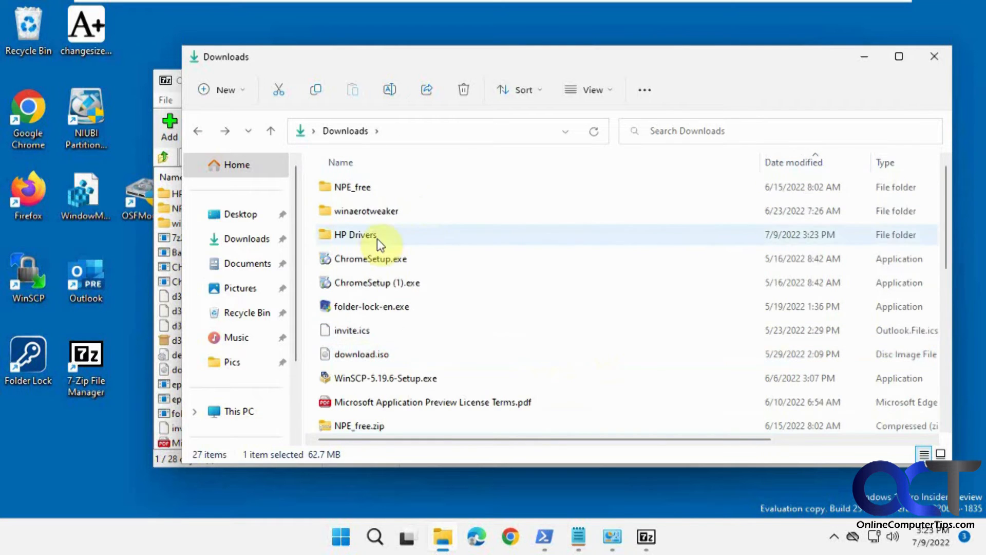
pyautogui.doubleClick(355, 234)
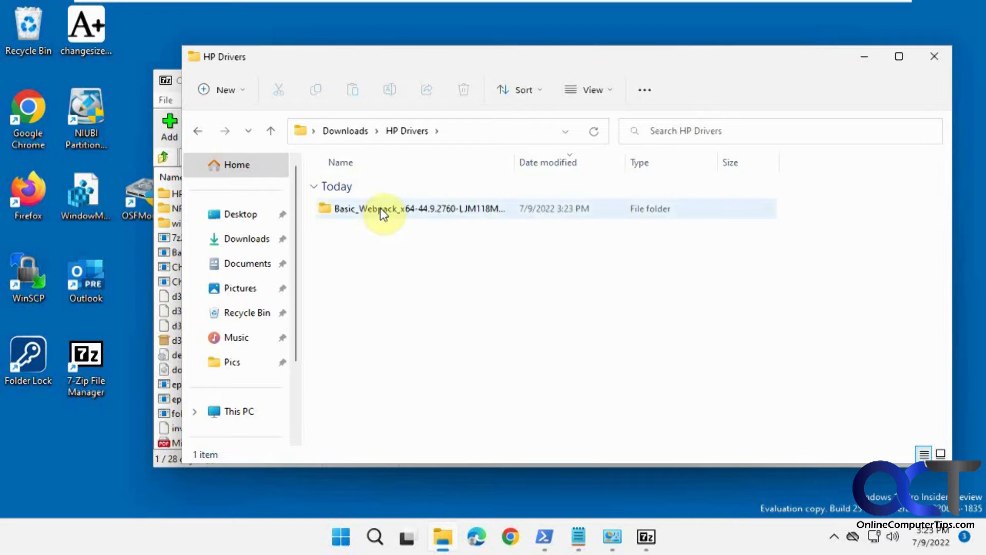
pyautogui.doubleClick(384, 208)
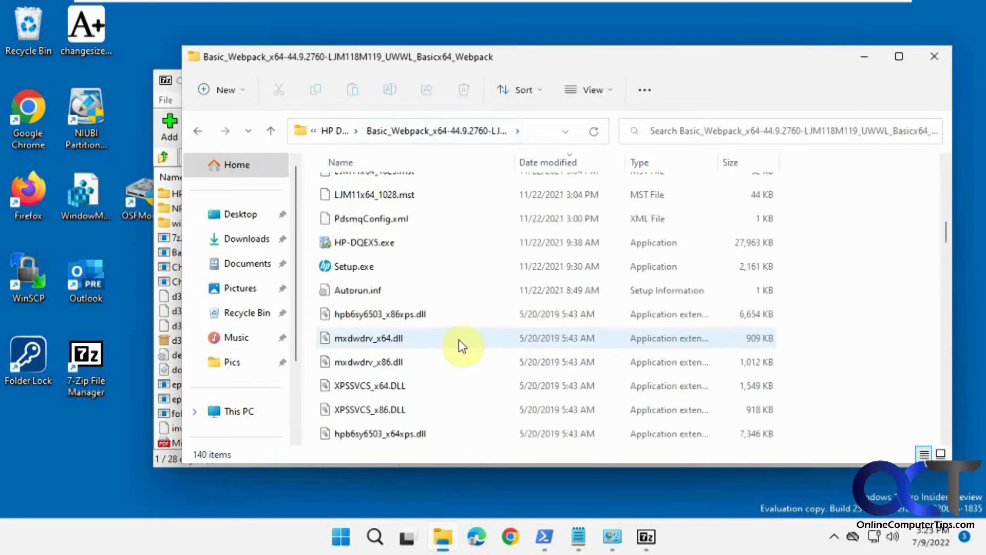
pyautogui.scroll(-3)
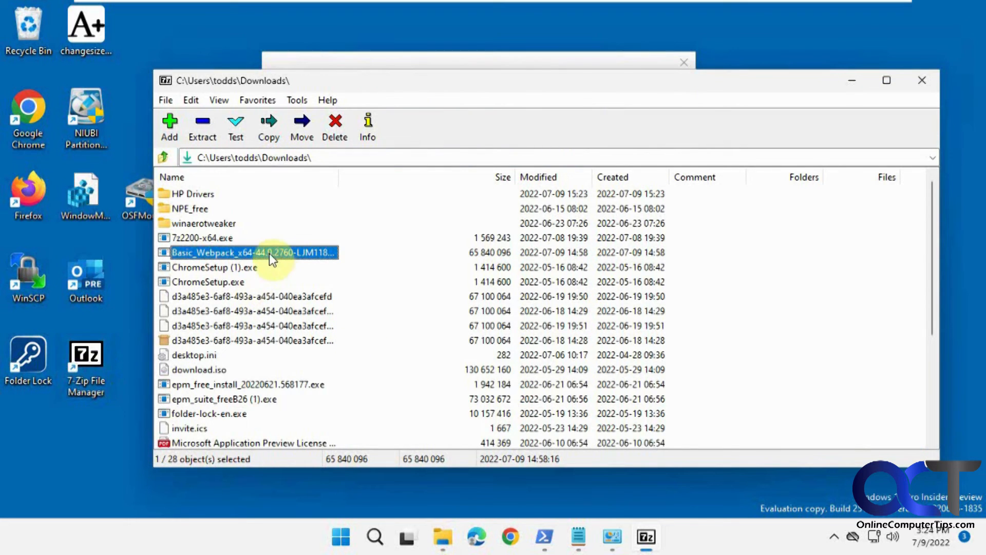
# Bring up webpack actions in 7-Zip, then search the extracted folder for *.inf files.
pyautogui.rightClick(250, 252)
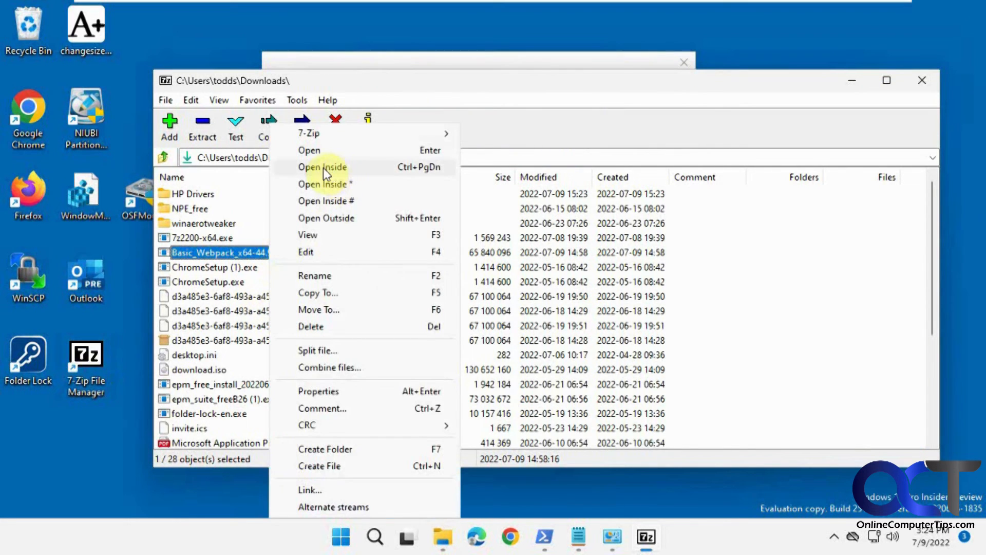
pyautogui.moveTo(496, 123)
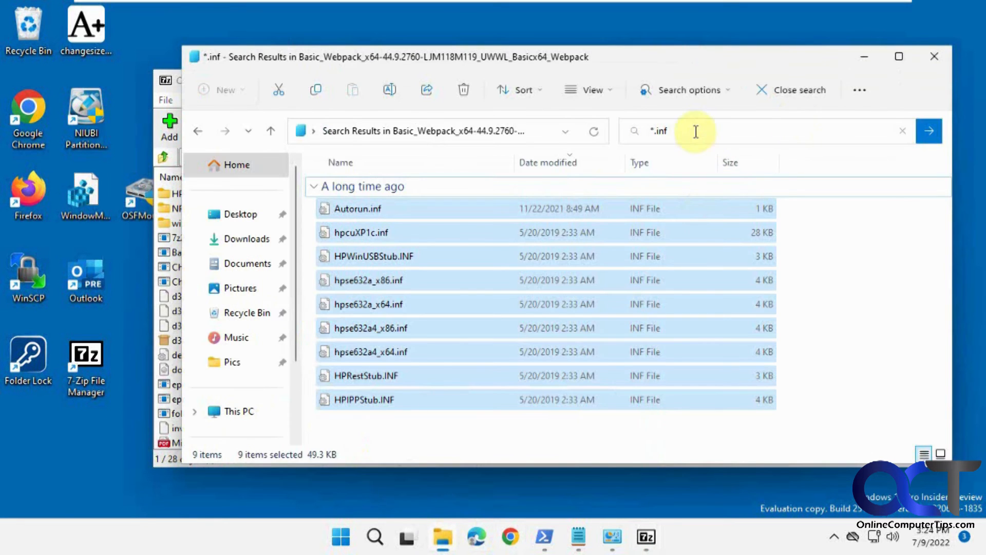
pyautogui.click(692, 131)
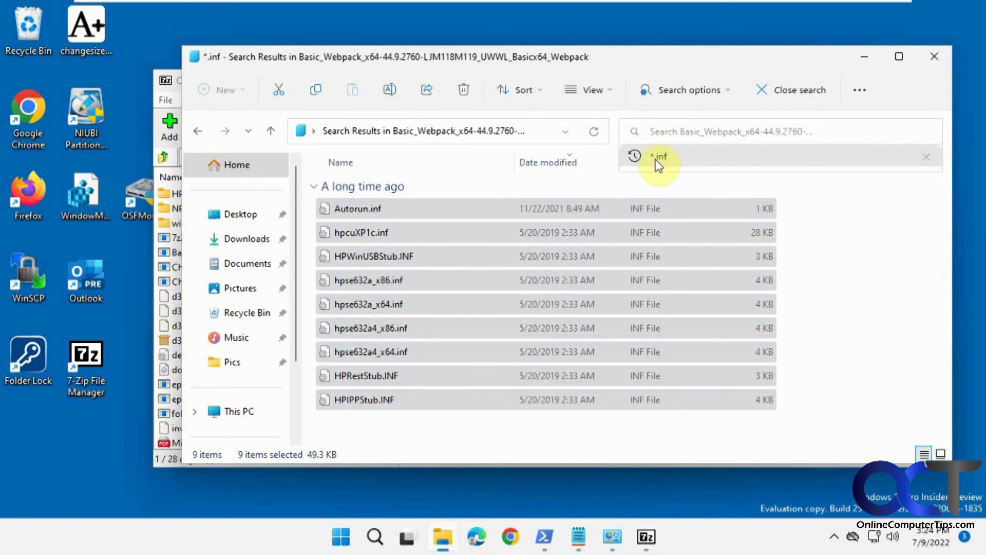